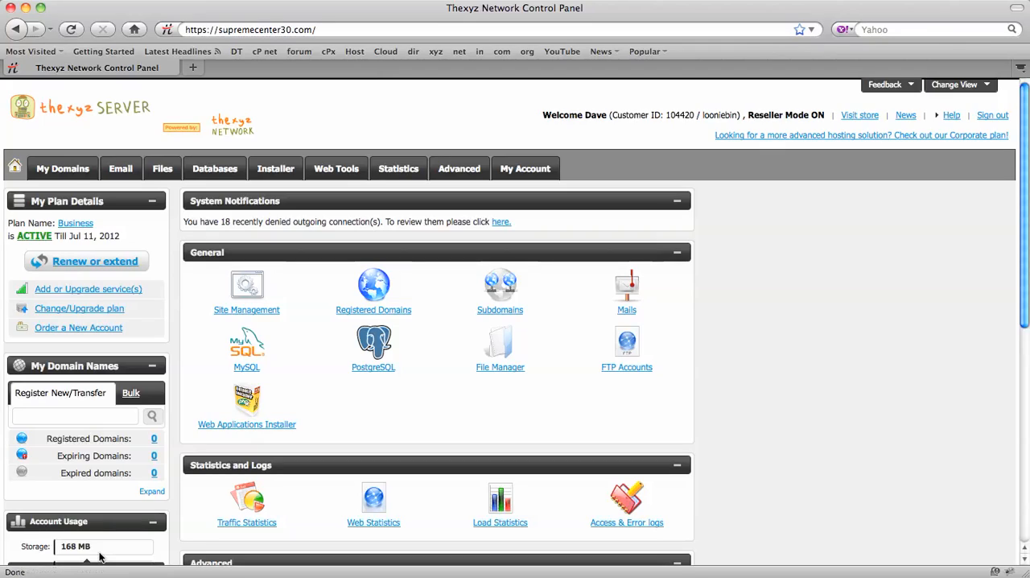
pyautogui.moveTo(376, 396)
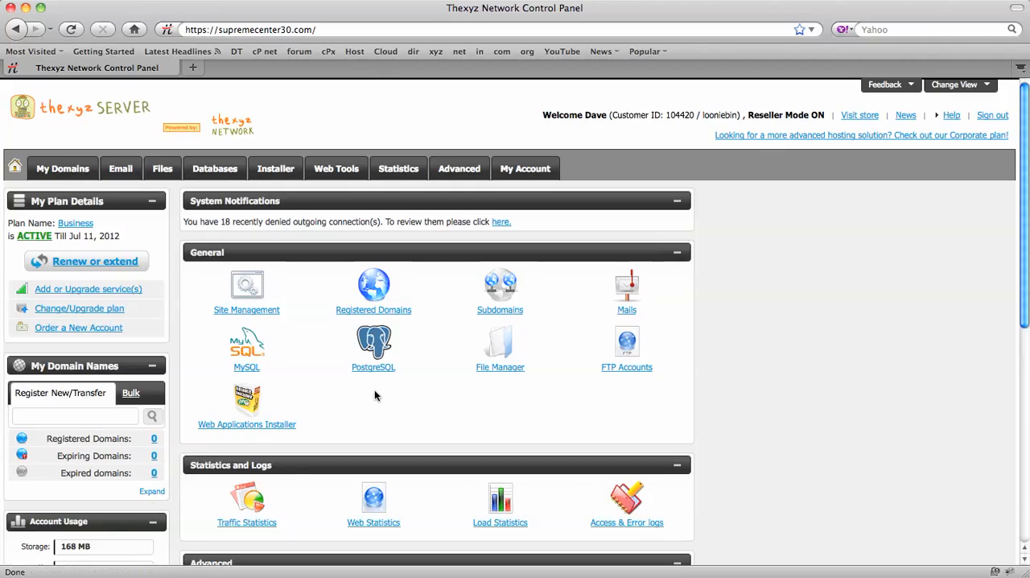
pyautogui.moveTo(718, 386)
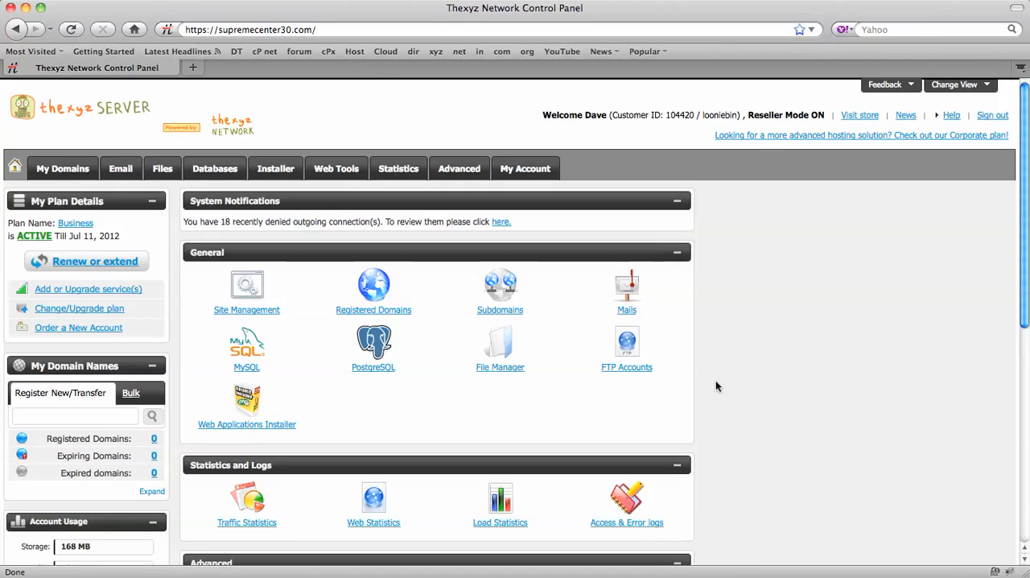
pyautogui.moveTo(743, 376)
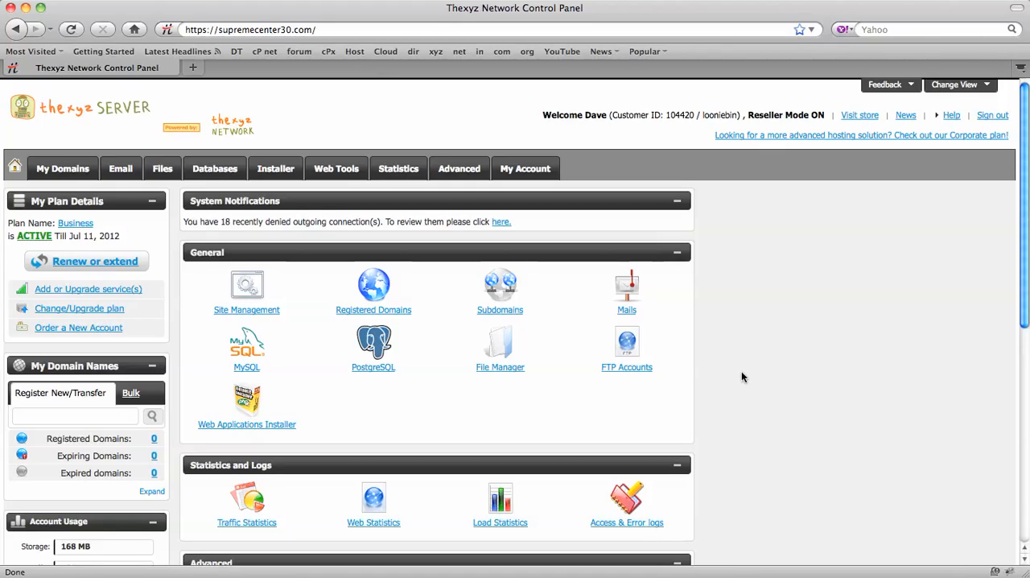
pyautogui.moveTo(830, 267)
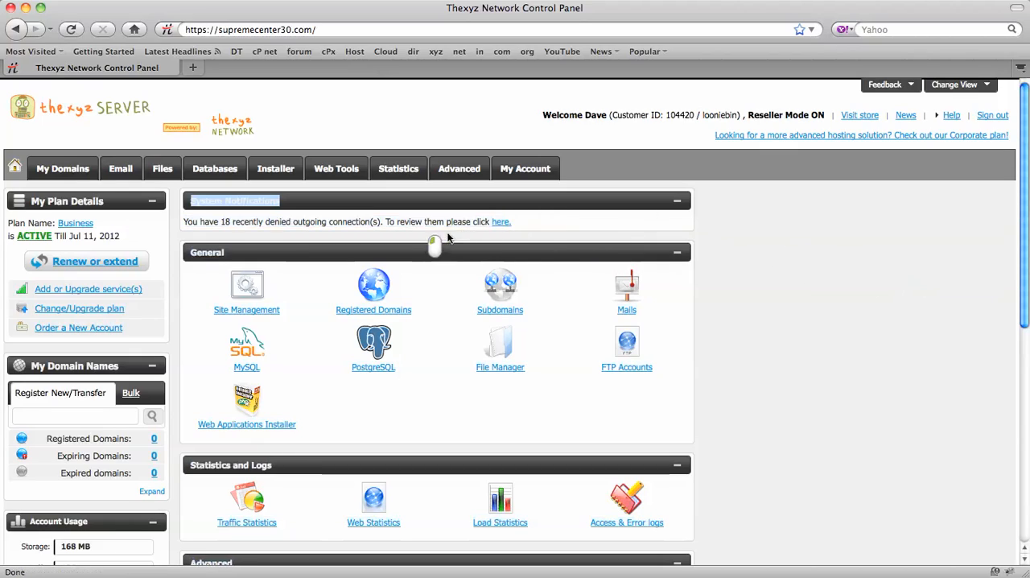
# Reach the MySQL Databases list and launch phpMyAdmin for the looniebin_dir database
pyautogui.click(61, 167)
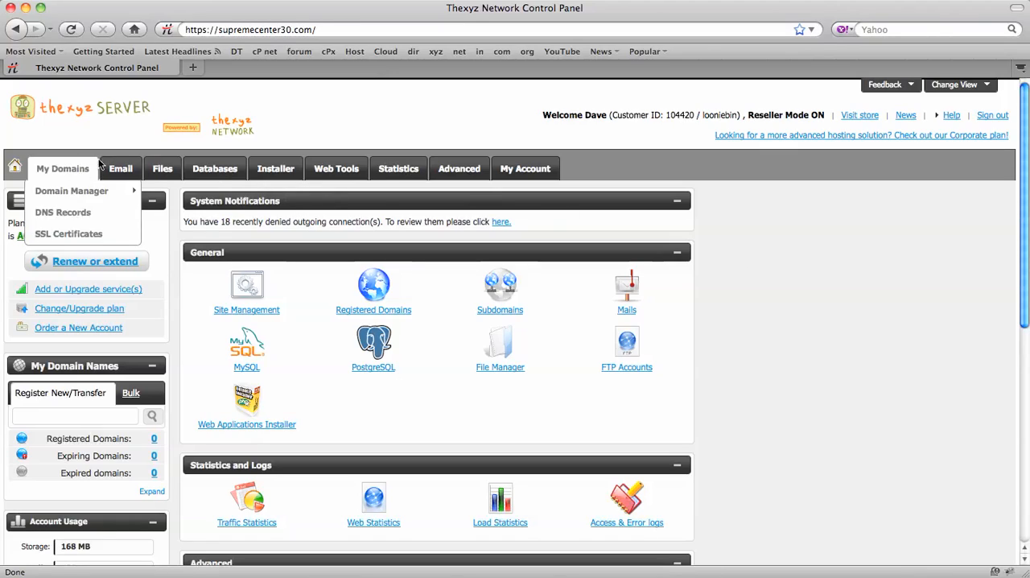
pyautogui.click(216, 168)
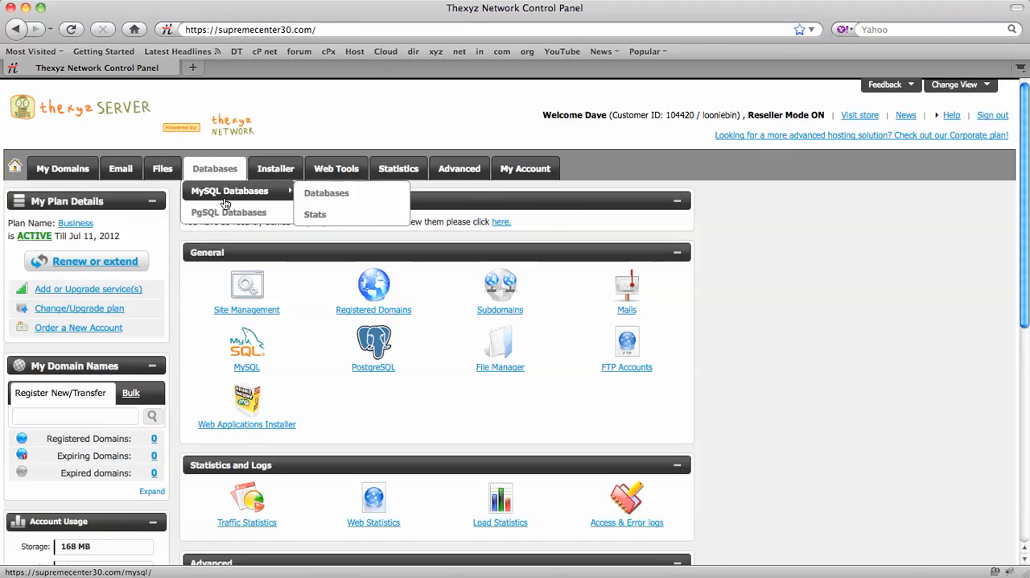
pyautogui.moveTo(237, 193)
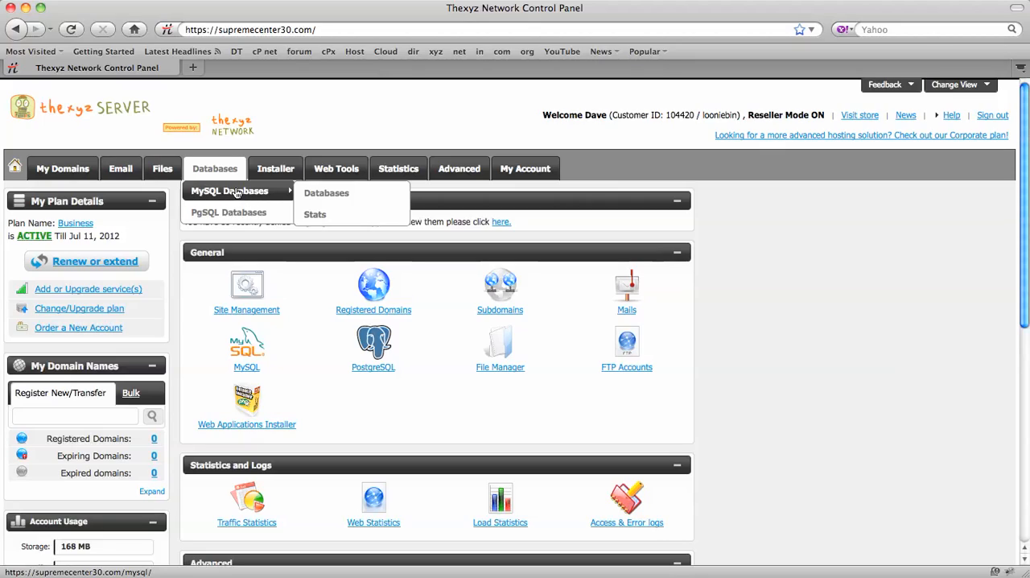
pyautogui.moveTo(325, 193)
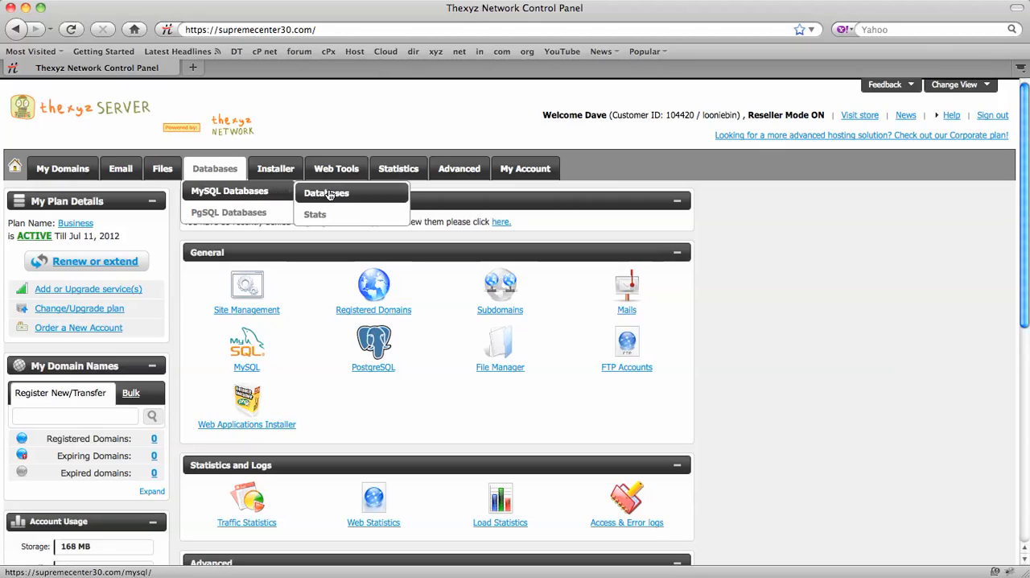
pyautogui.click(325, 193)
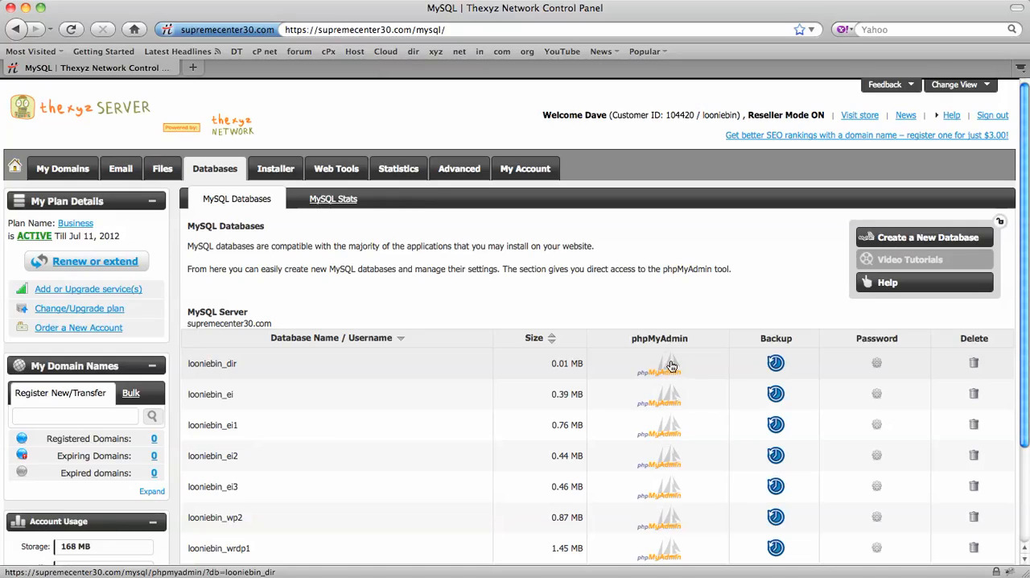
pyautogui.click(656, 364)
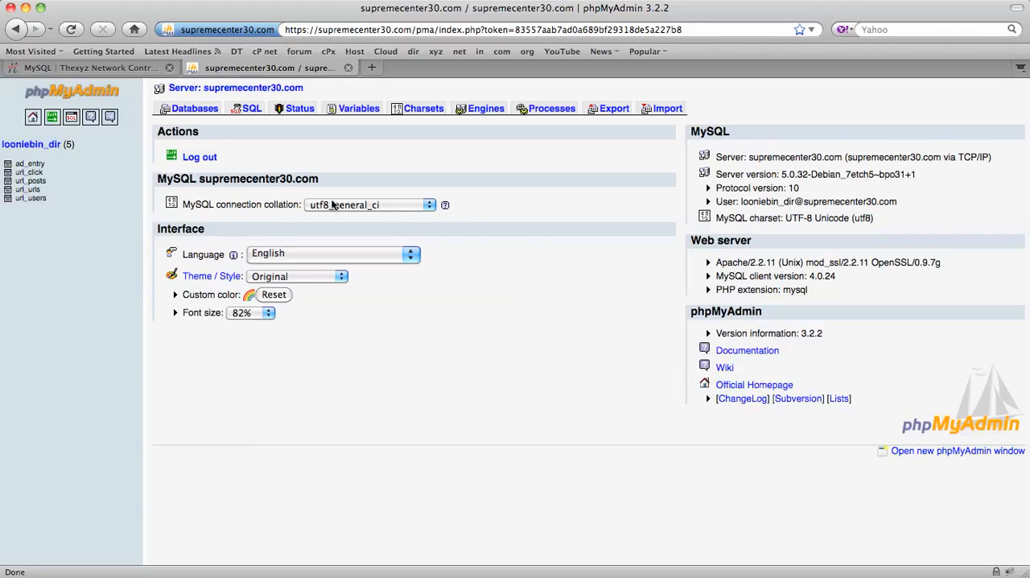
# Browse the url_users table and bring up its SQL query page with the prefilled SELECT
pyautogui.click(29, 190)
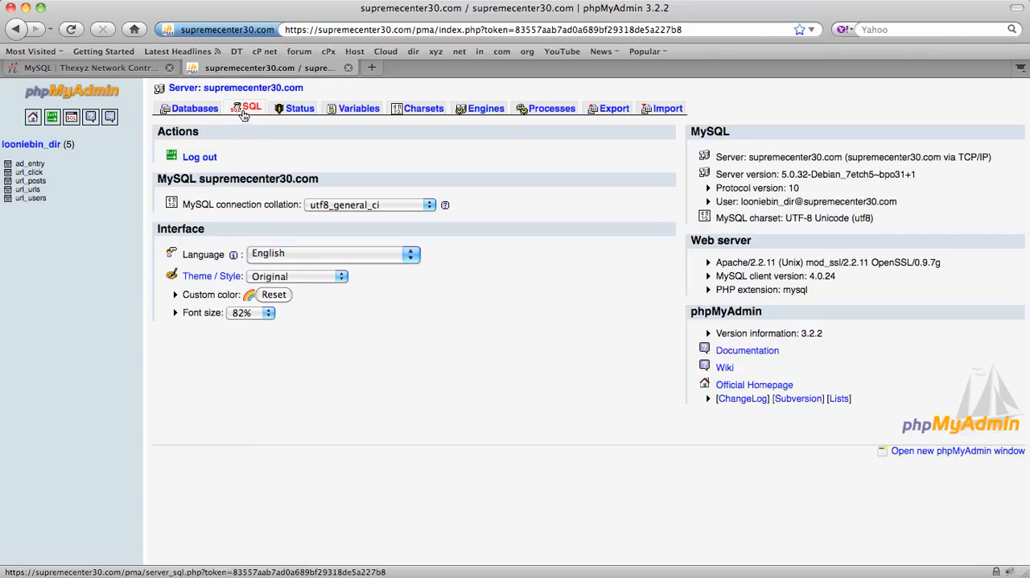
pyautogui.click(251, 108)
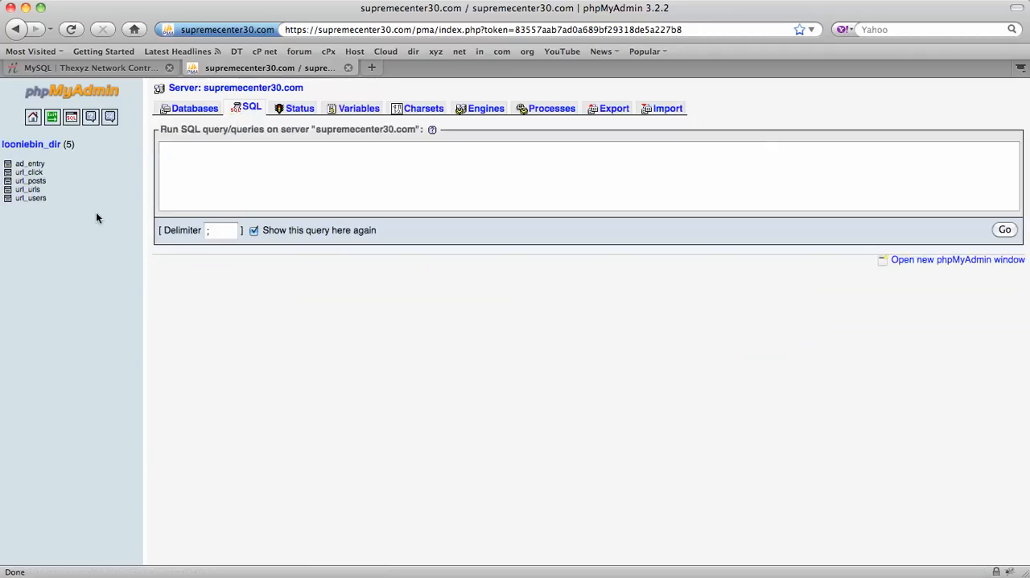
pyautogui.click(30, 198)
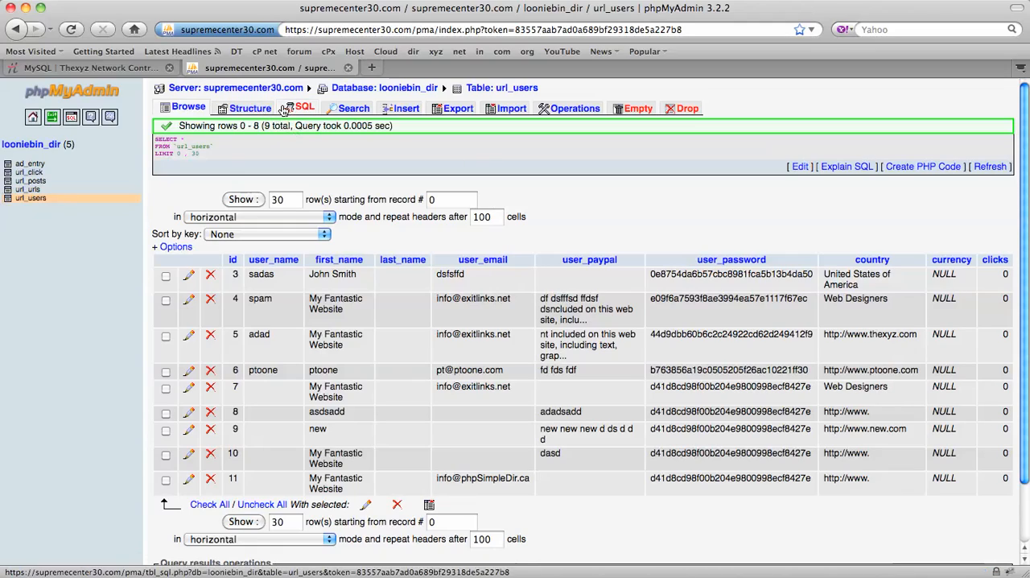
pyautogui.click(301, 108)
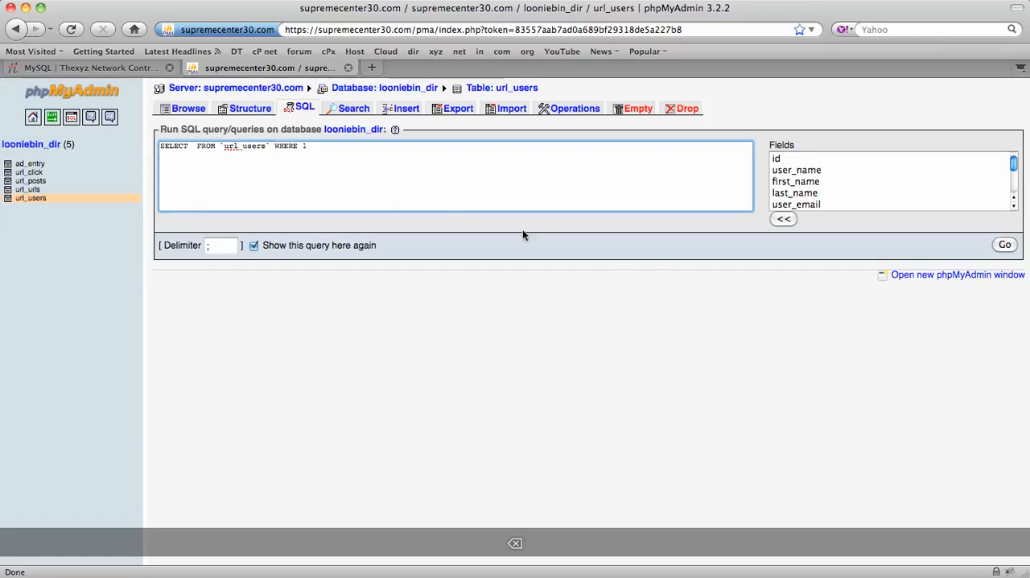
# Run a SELECT of only user_email from url_users, returning the 9 email rows
pyautogui.click(795, 203)
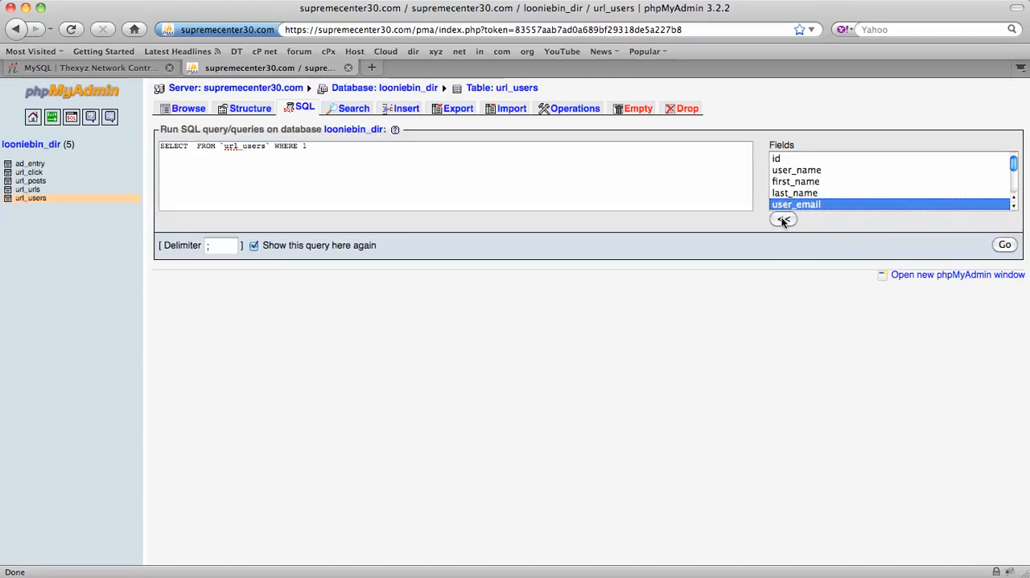
pyautogui.click(782, 219)
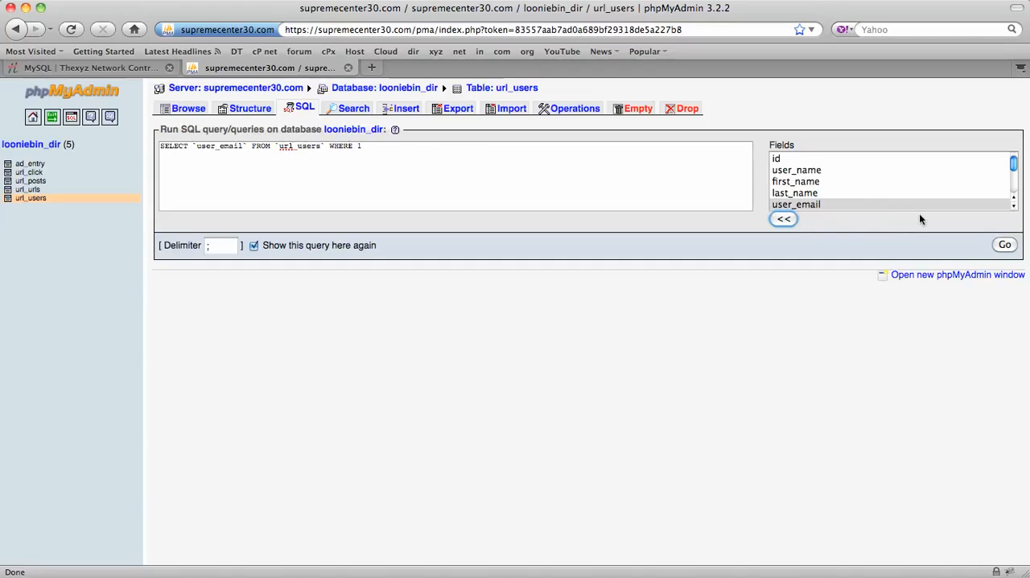
pyautogui.click(1004, 245)
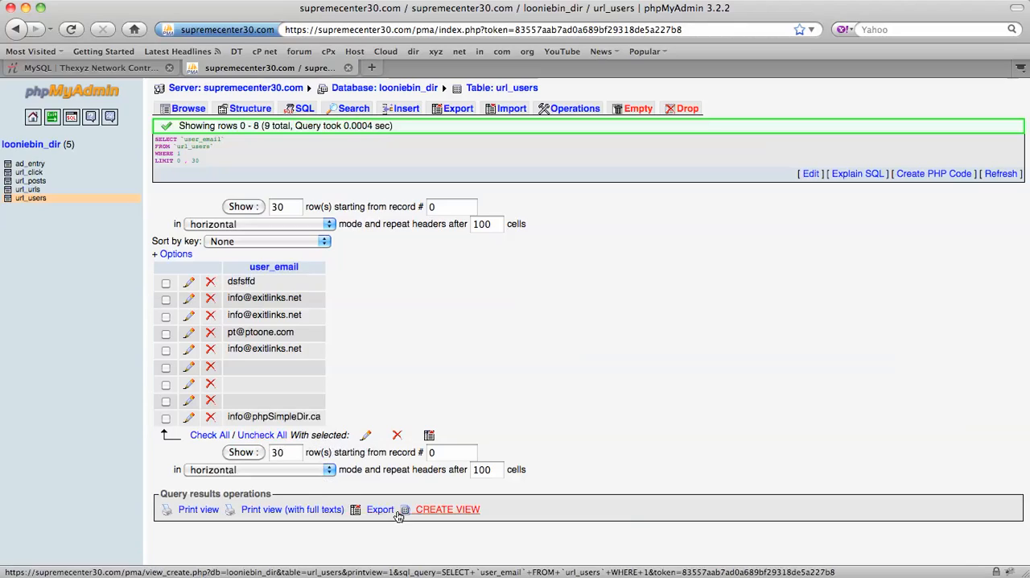
# Export the user_email query results in CSV format as a quoted email list
pyautogui.click(376, 508)
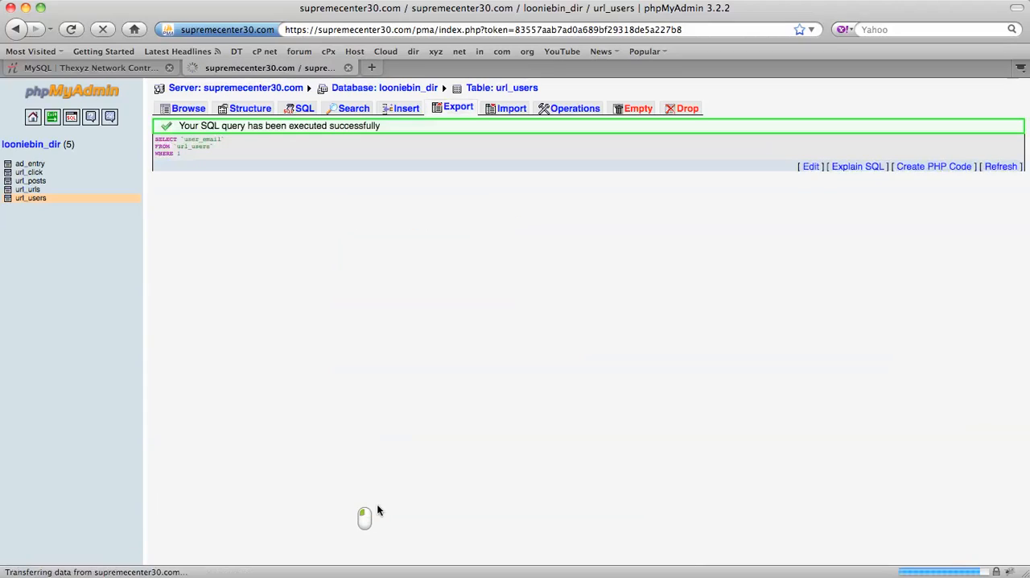
pyautogui.click(459, 106)
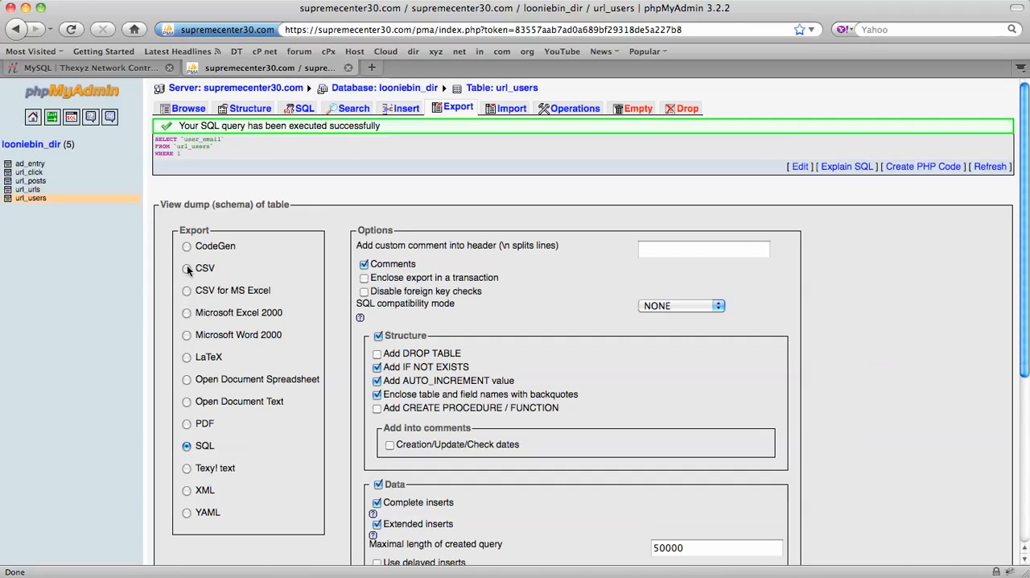
pyautogui.click(187, 267)
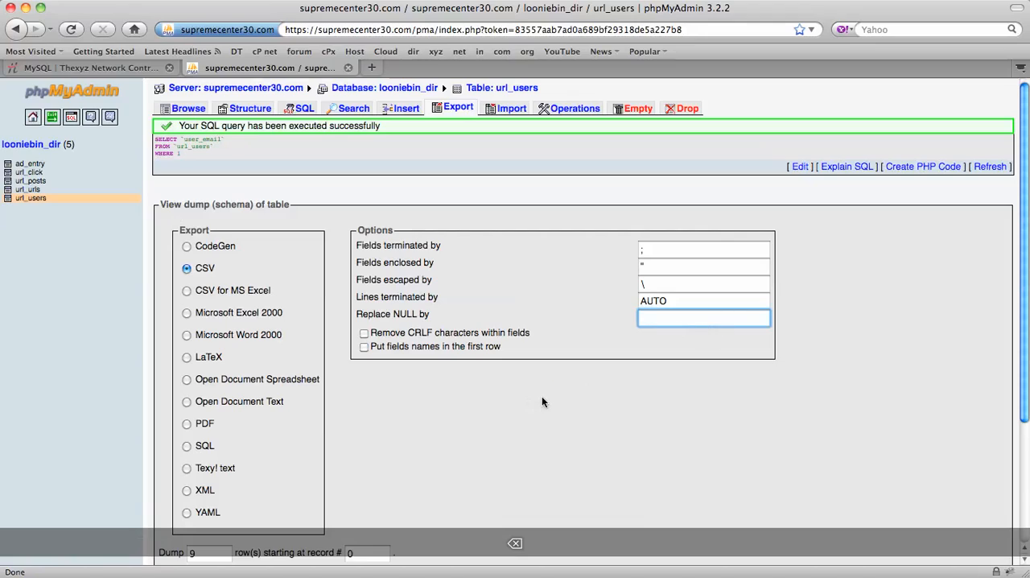
pyautogui.scroll(-3)
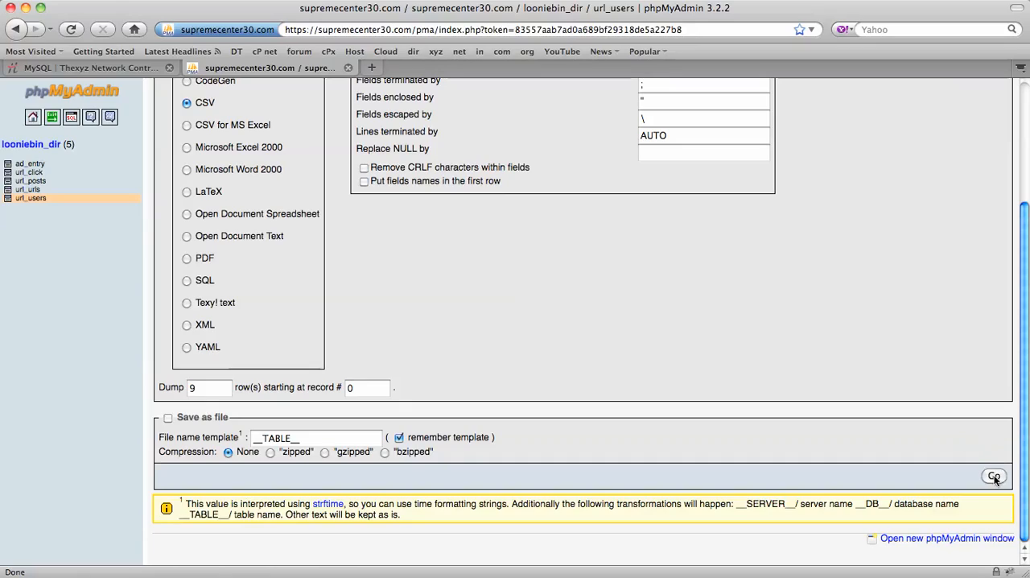
pyautogui.click(998, 475)
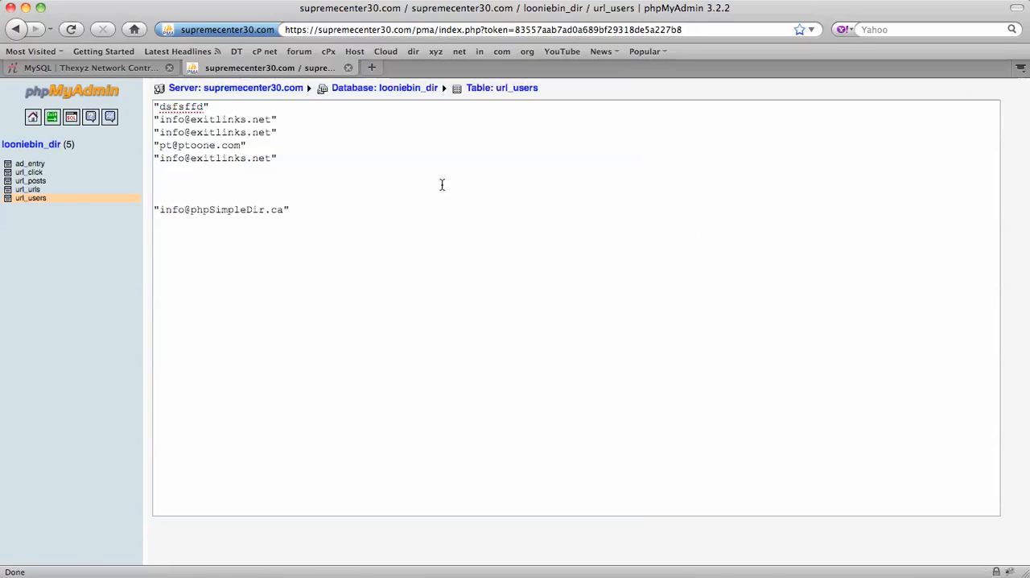
# Highlight the entire quoted email list in the export output with Cmd+A
pyautogui.click(305, 203)
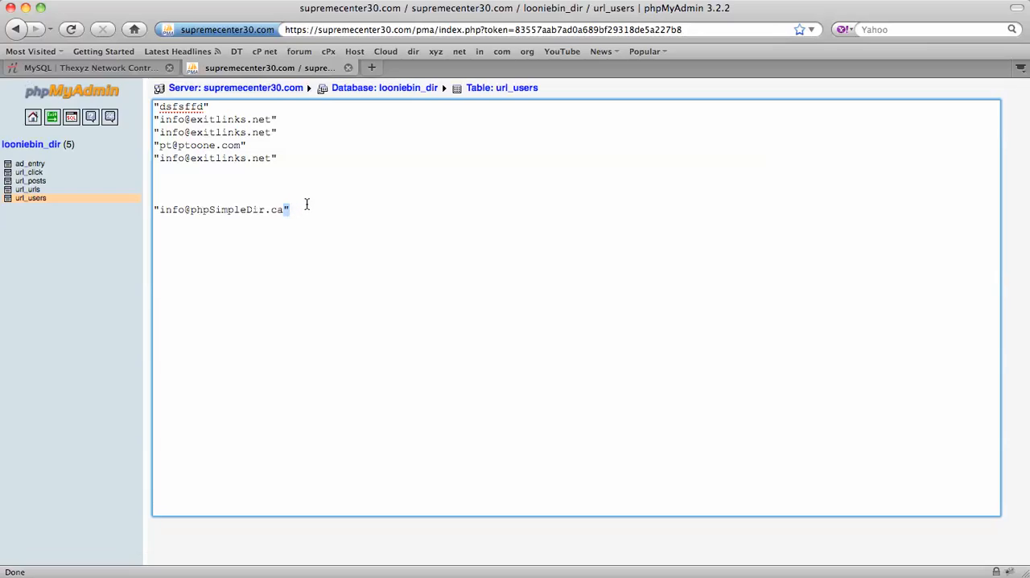
pyautogui.press('cmd+a')
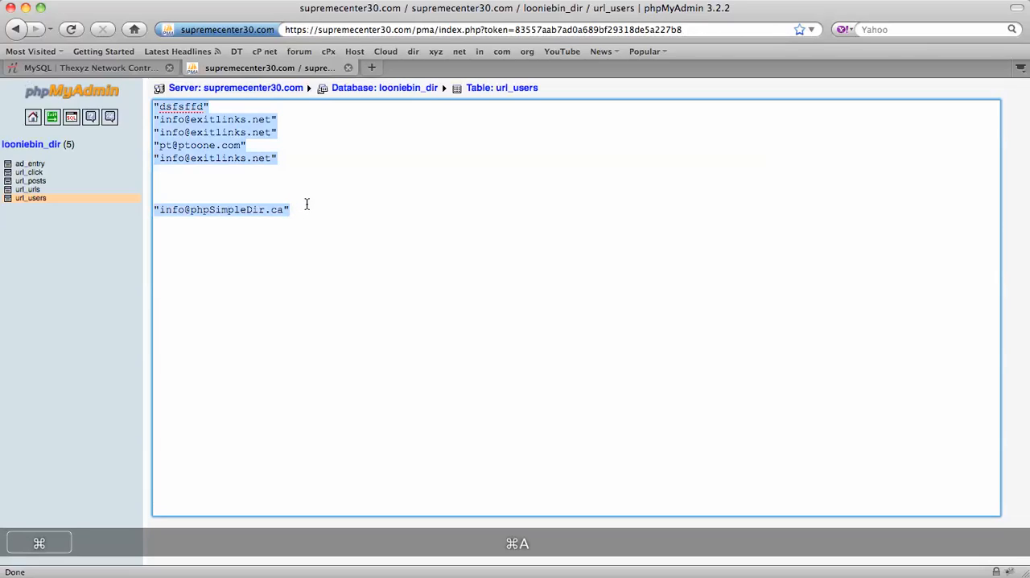